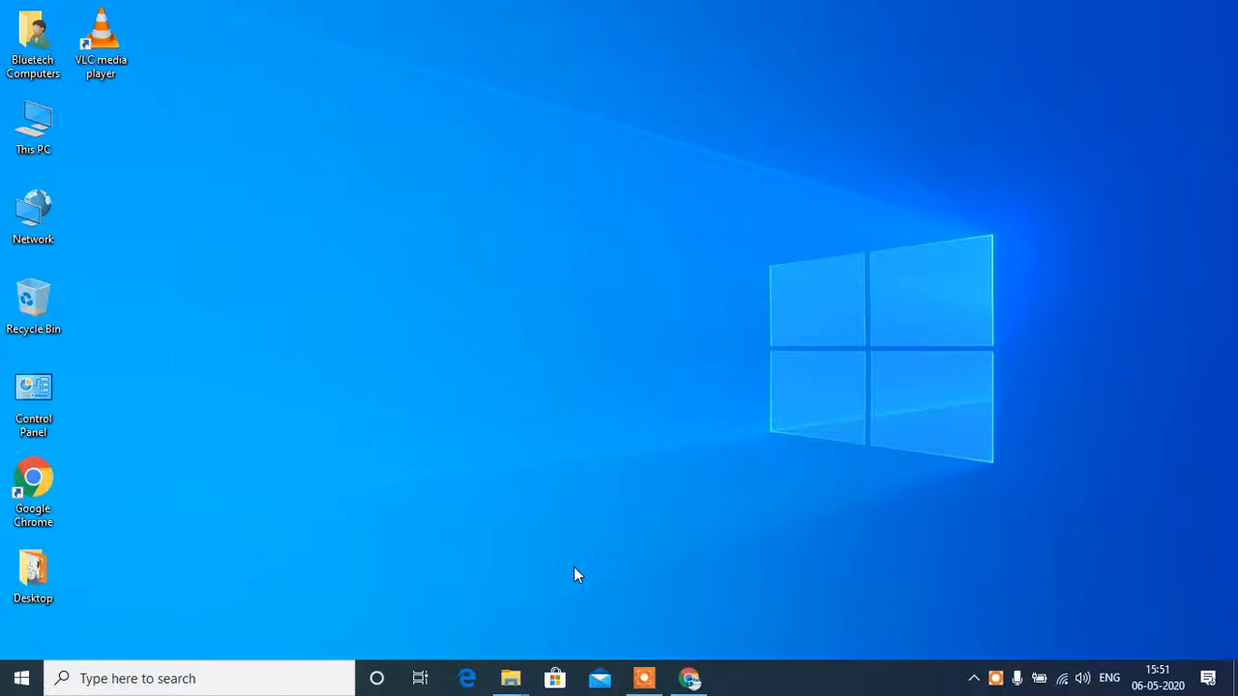
mouse_move(534, 569)
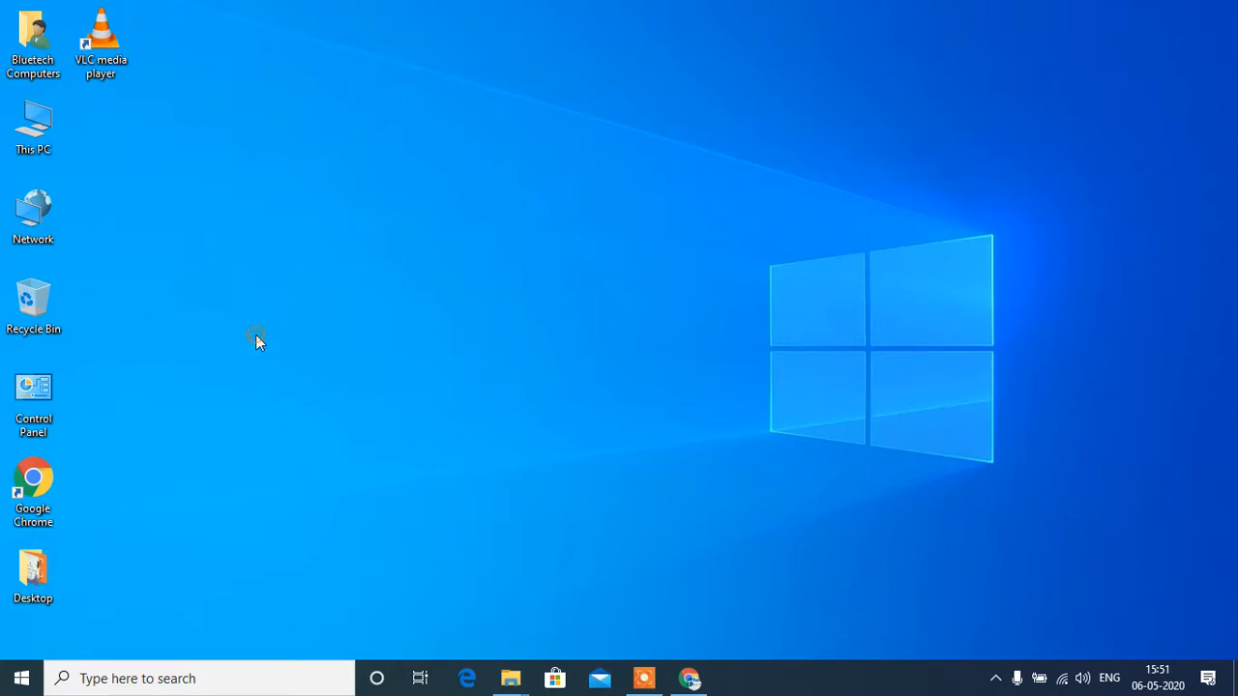
mouse_move(643, 646)
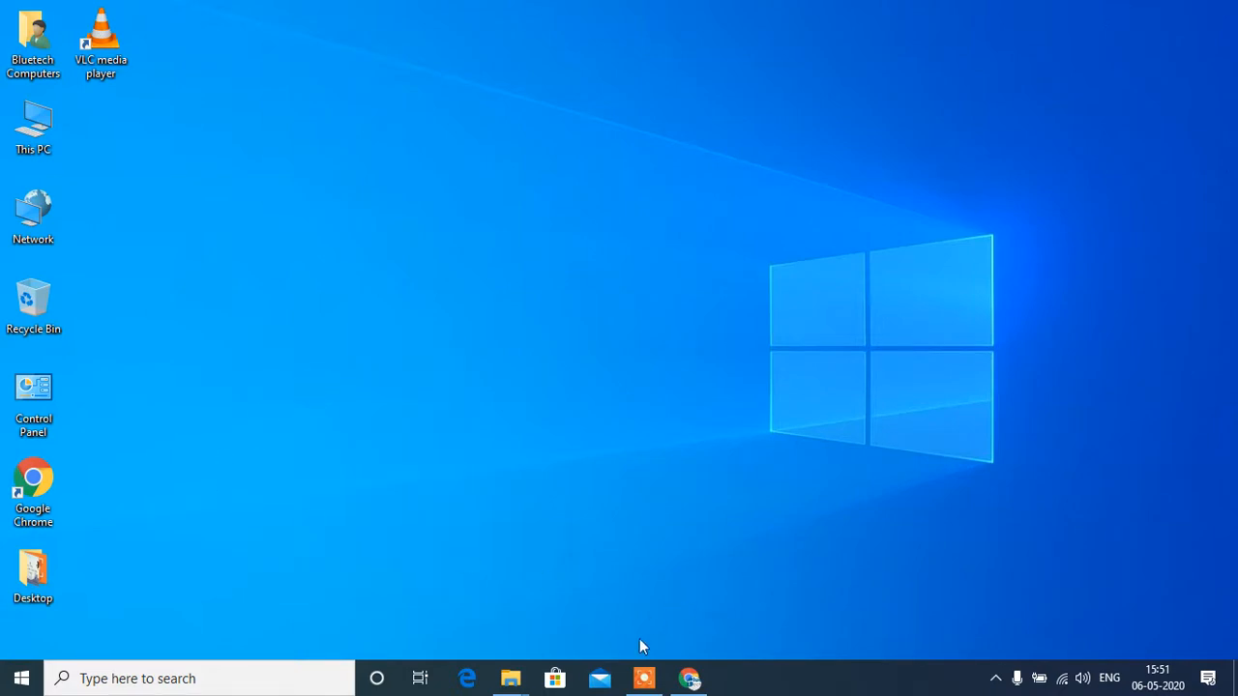
Search Google in Chrome for 'download safari browser for windows 10'.
click(690, 677)
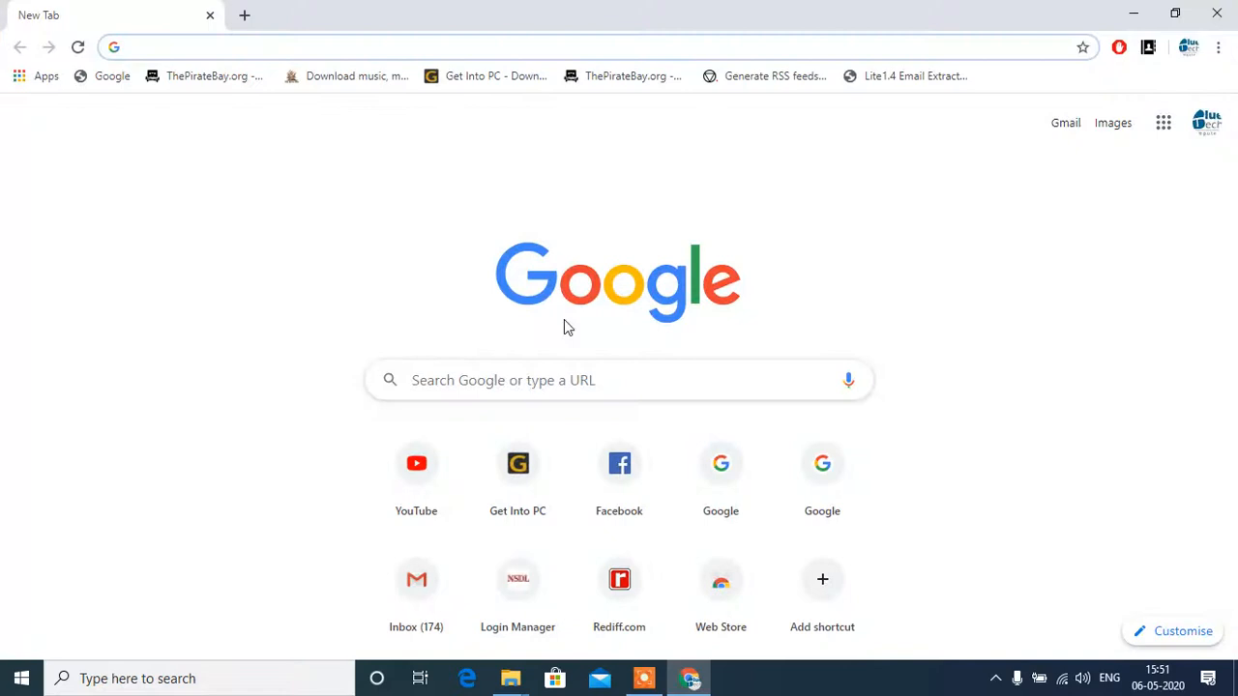
click(670, 46)
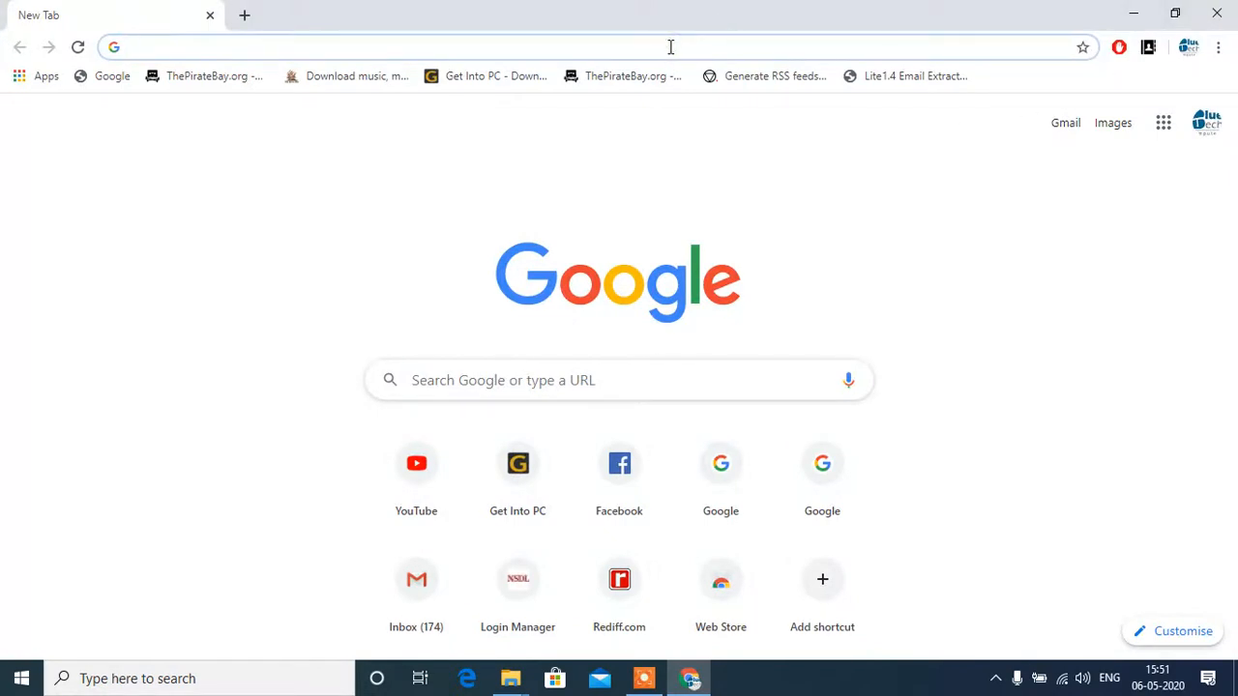
text(download safari browser for windows 10)
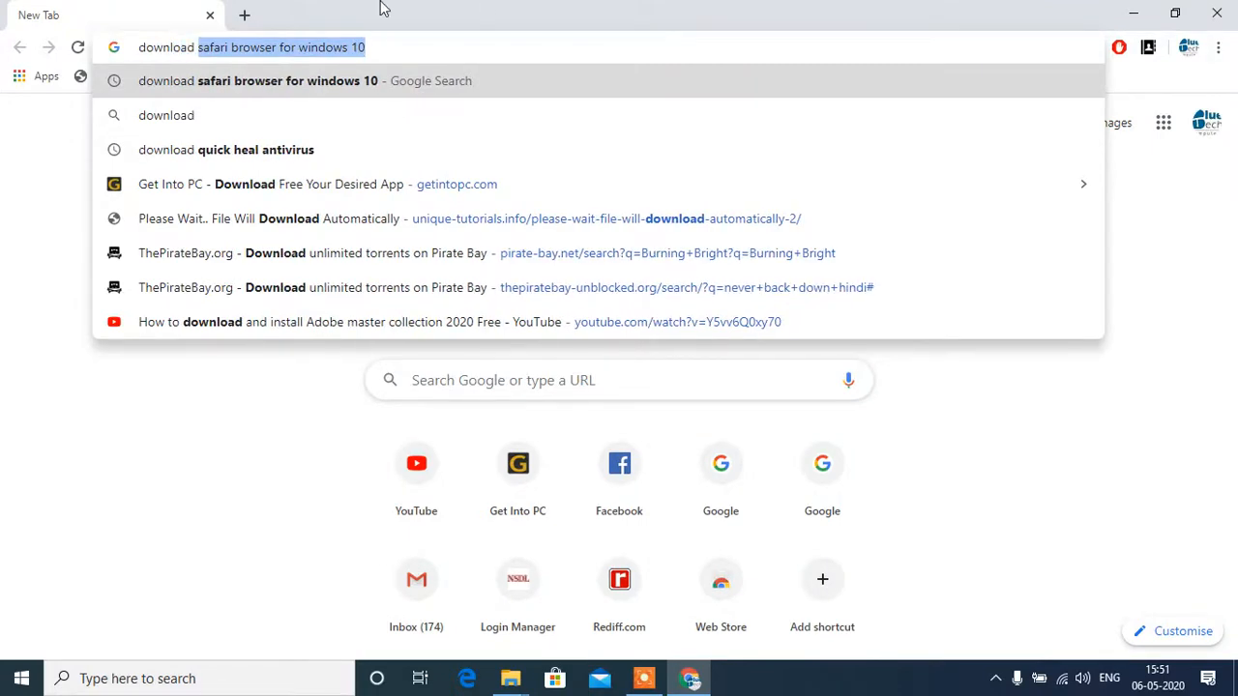
key(Enter)
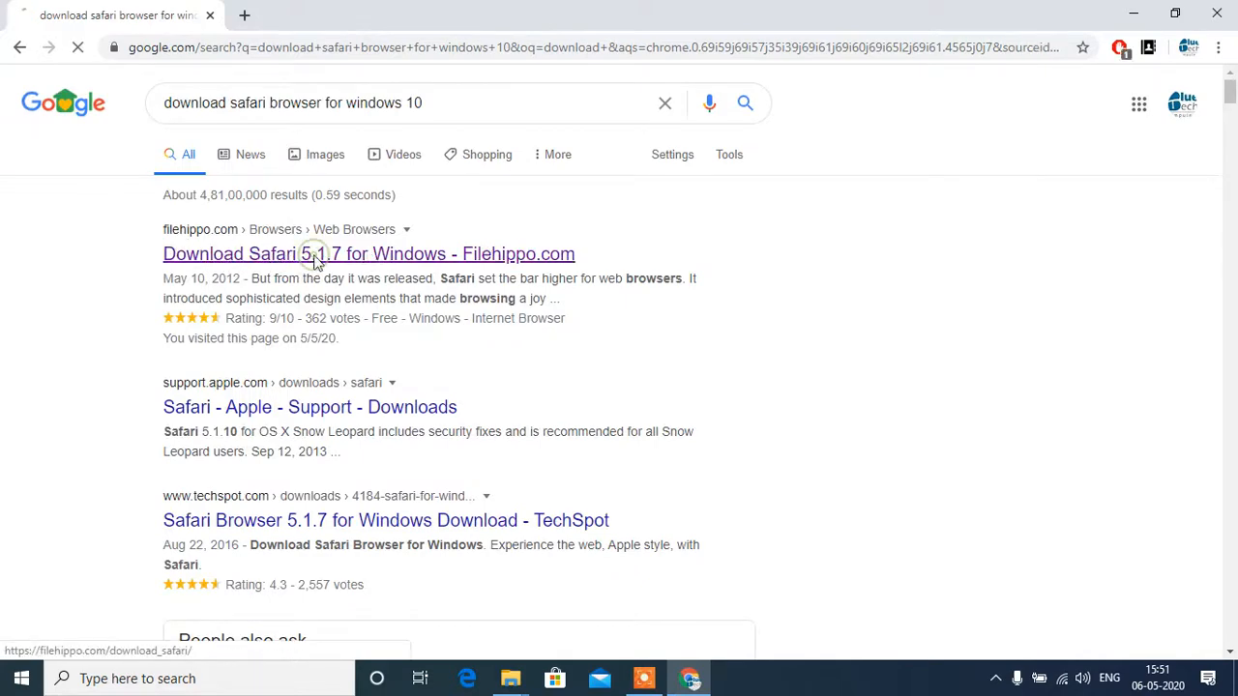
Download Safari 5.1.7 from FileHippo, dismiss the Opera ad, keep the file, and run it.
click(369, 254)
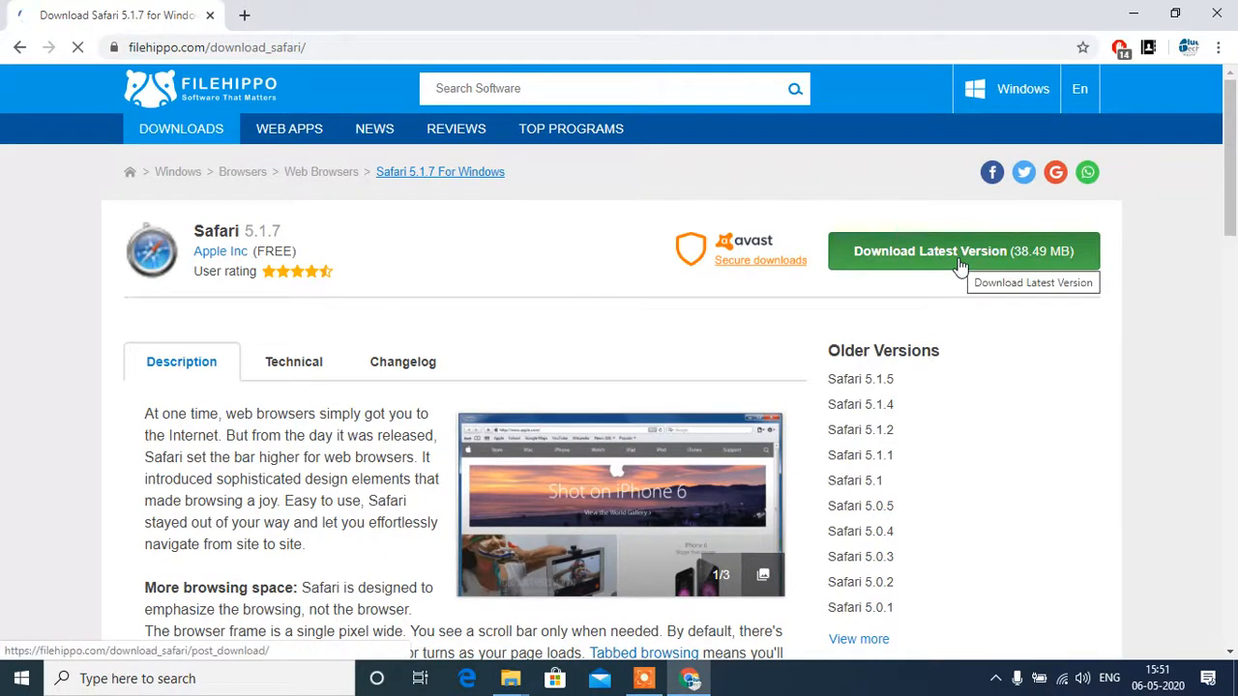
click(962, 250)
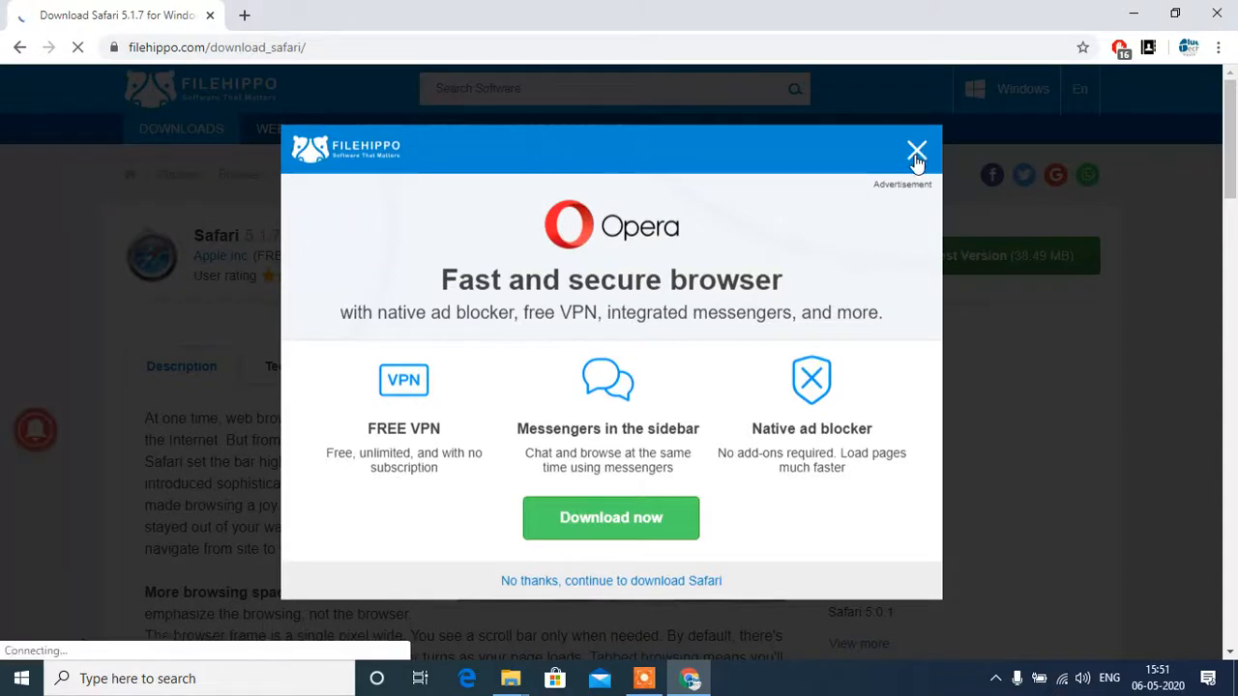
click(916, 152)
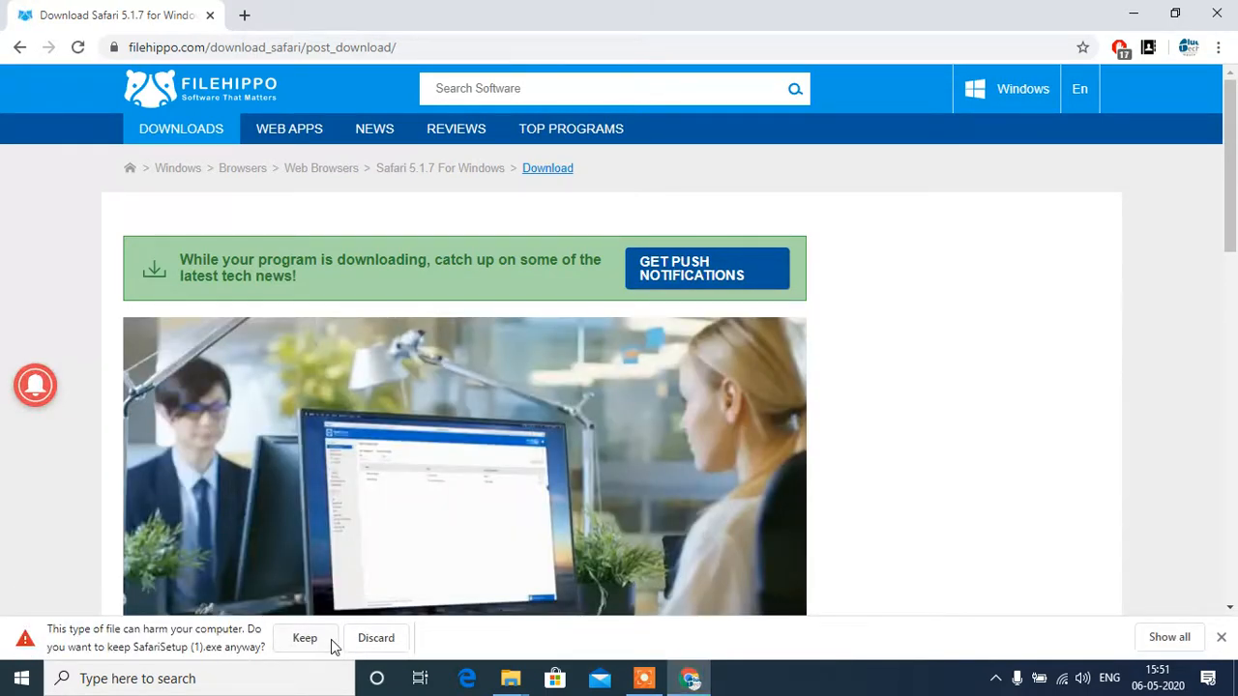
click(305, 637)
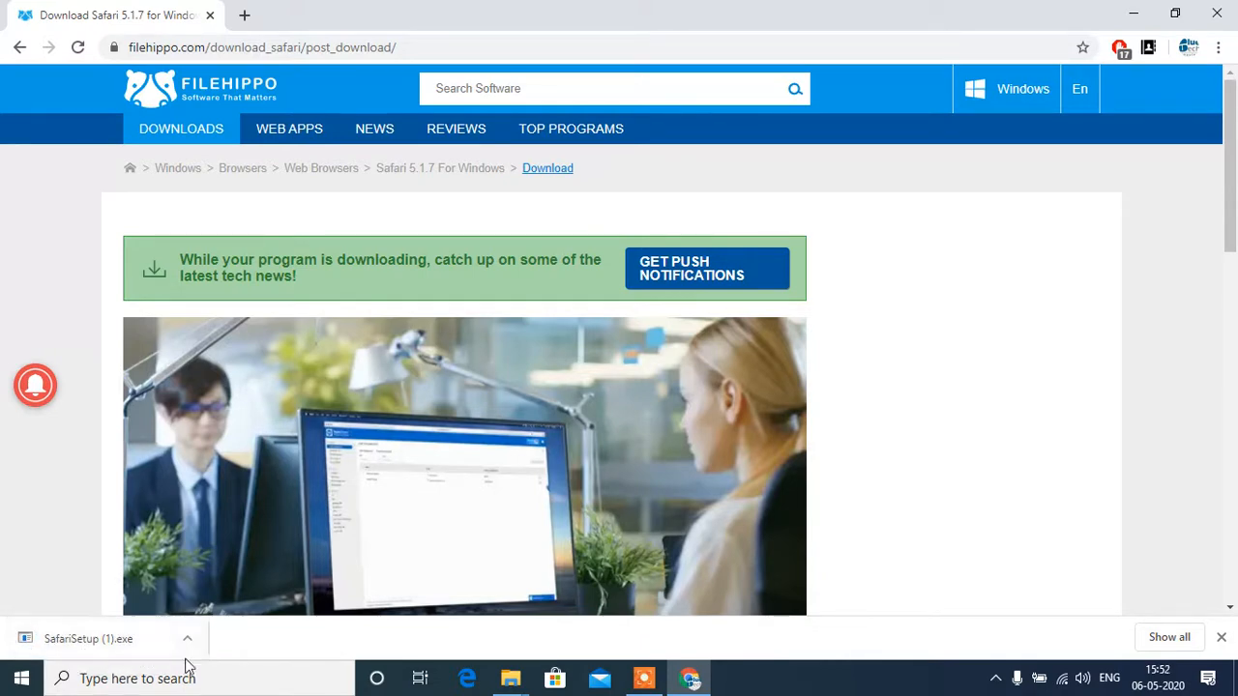
click(187, 638)
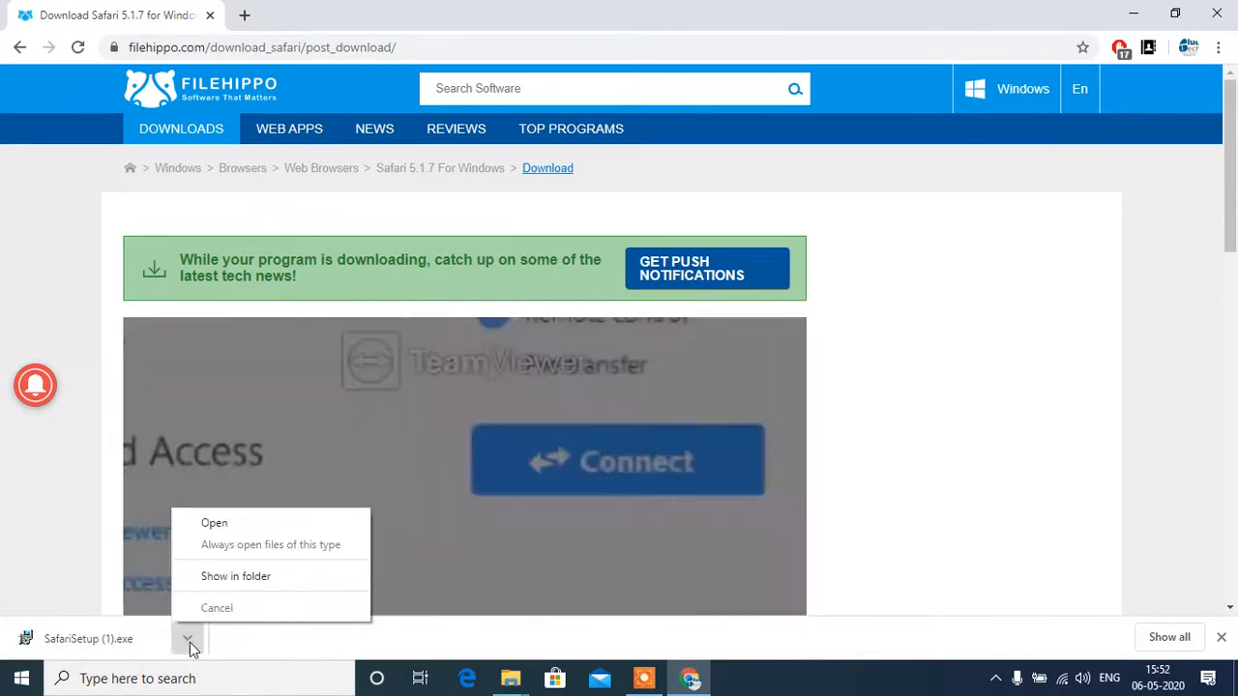
click(213, 522)
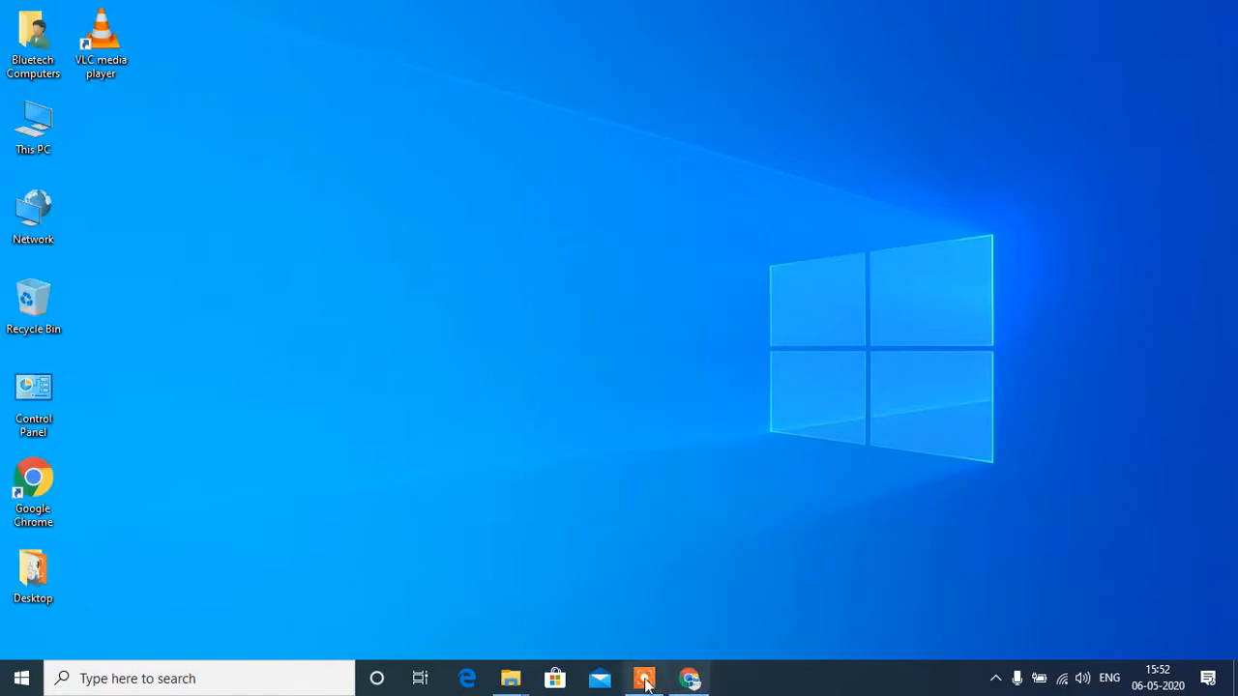
mouse_move(688, 678)
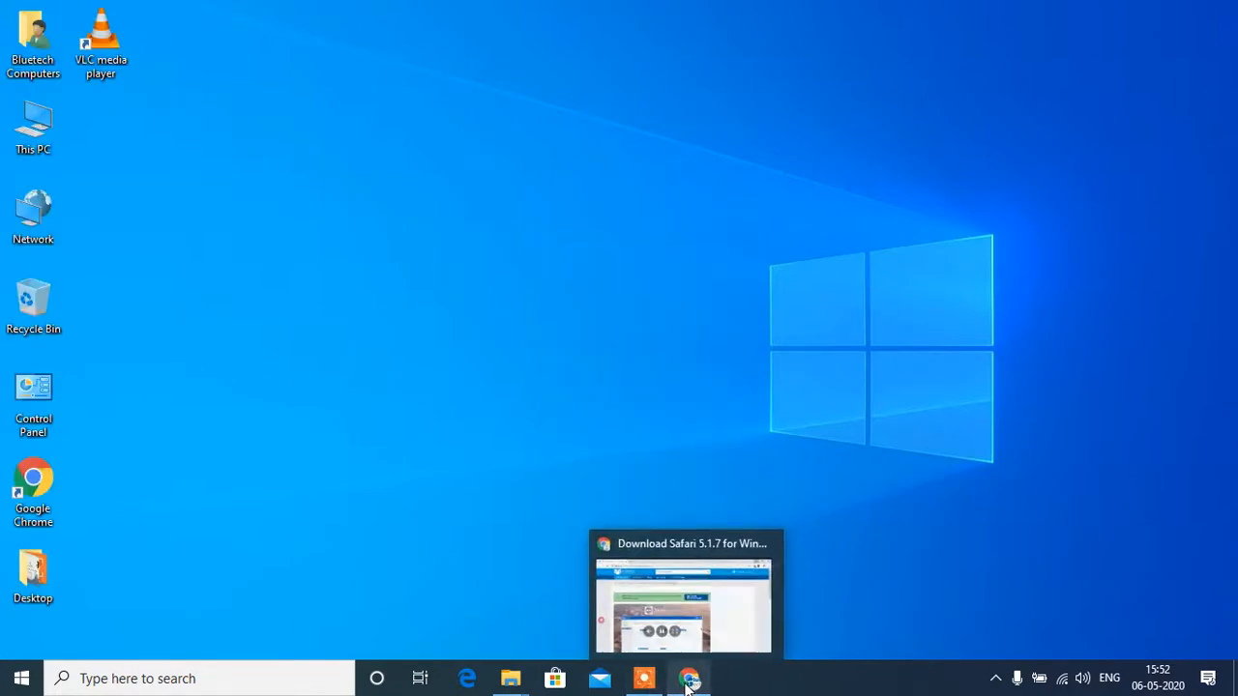
Run the Safari Installer past welcome, accepting the license and keeping both installation options.
click(688, 678)
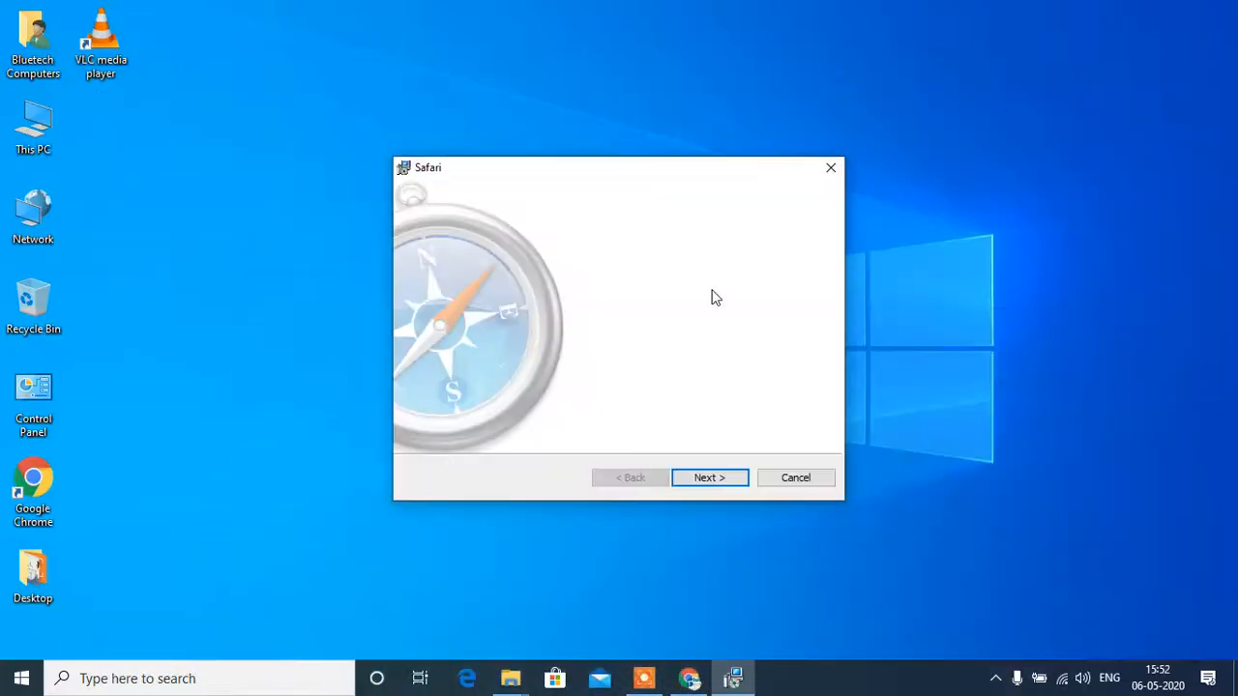
click(709, 477)
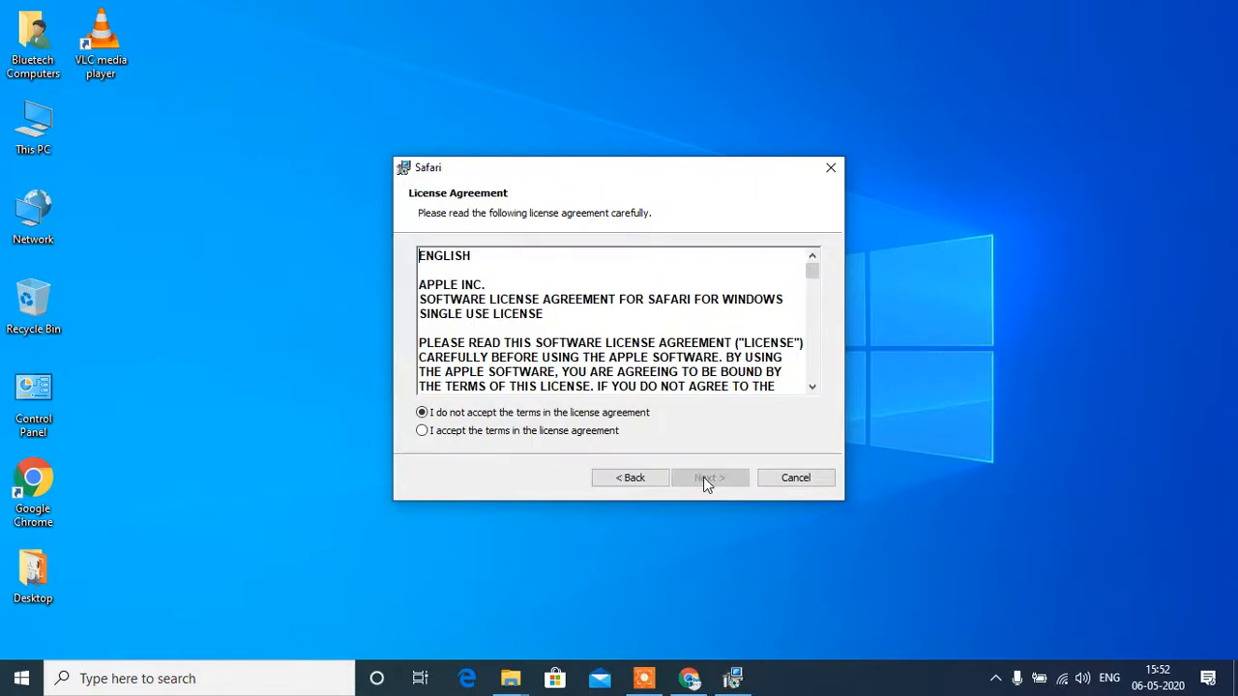
mouse_move(692, 474)
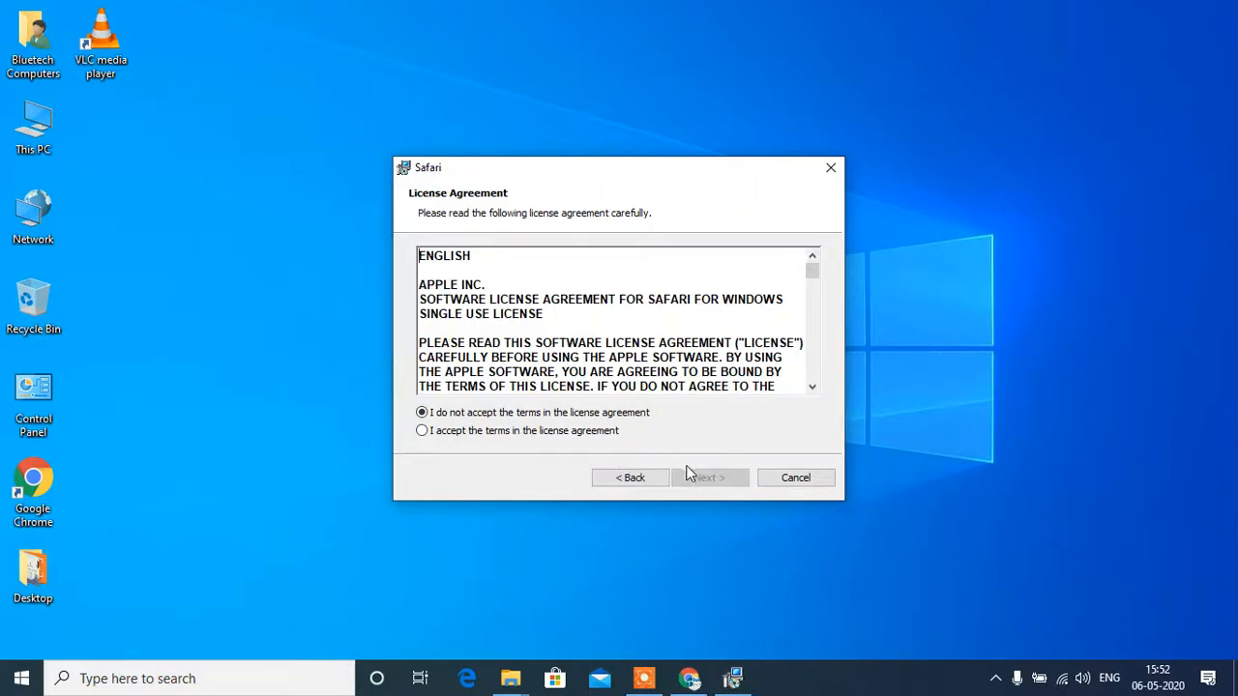
click(422, 431)
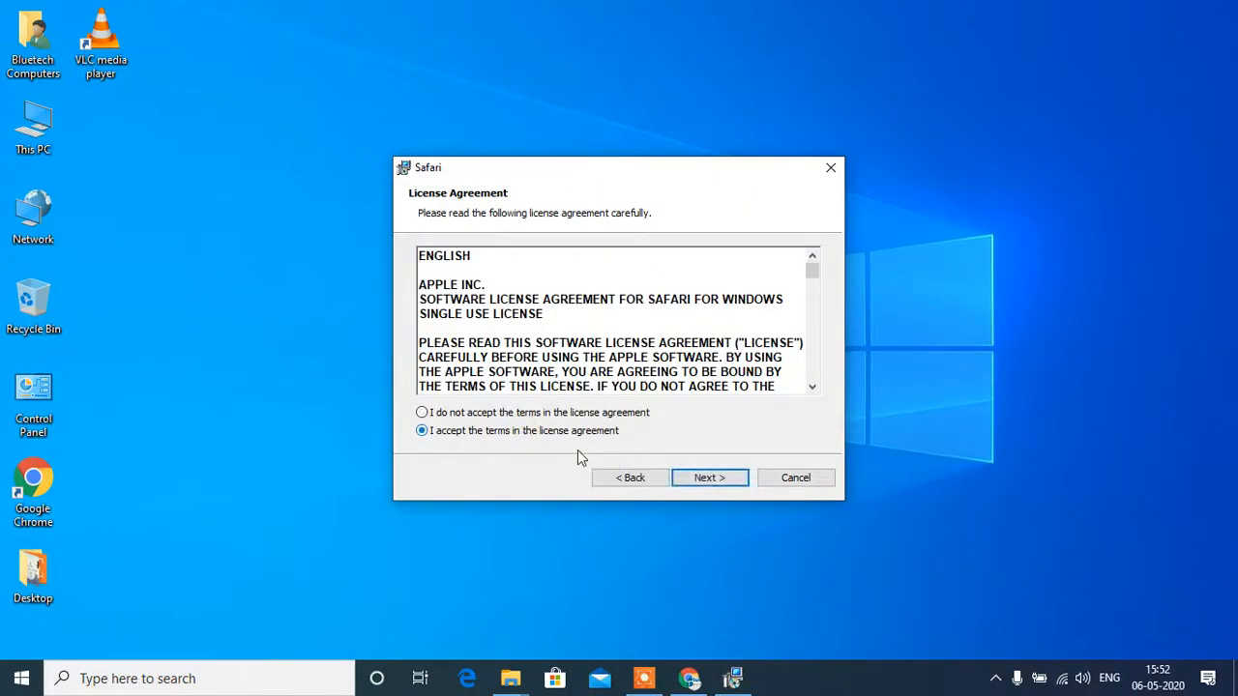
click(708, 476)
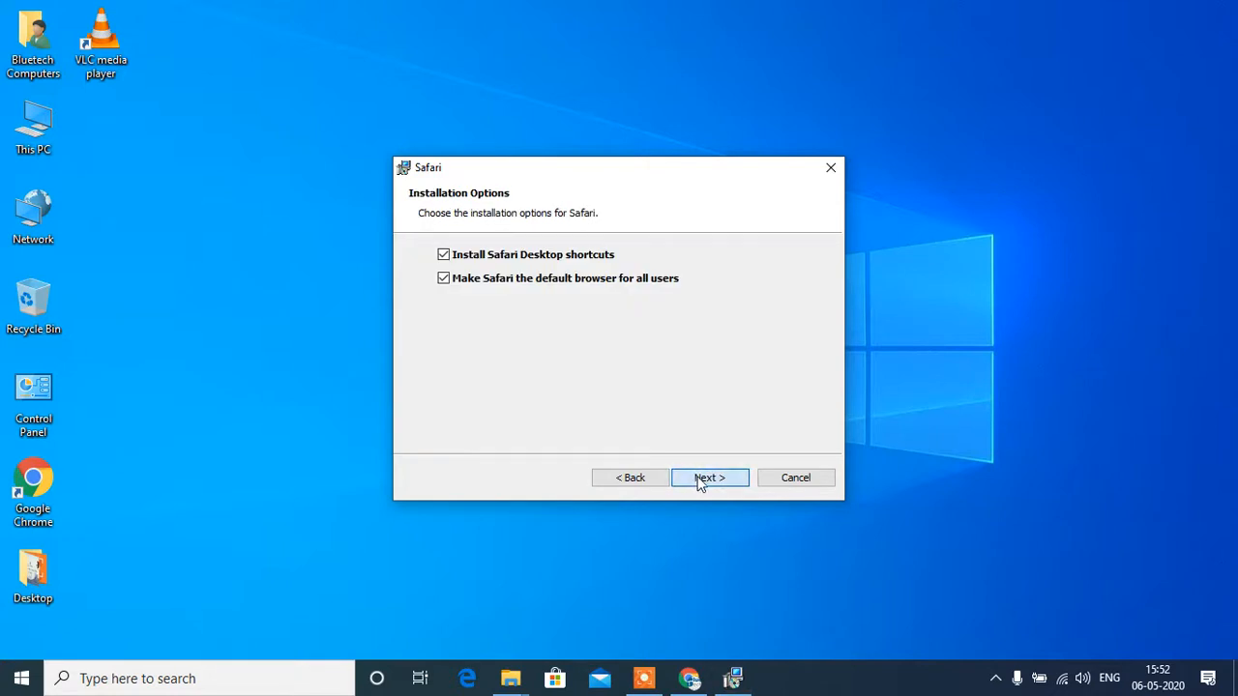
click(709, 477)
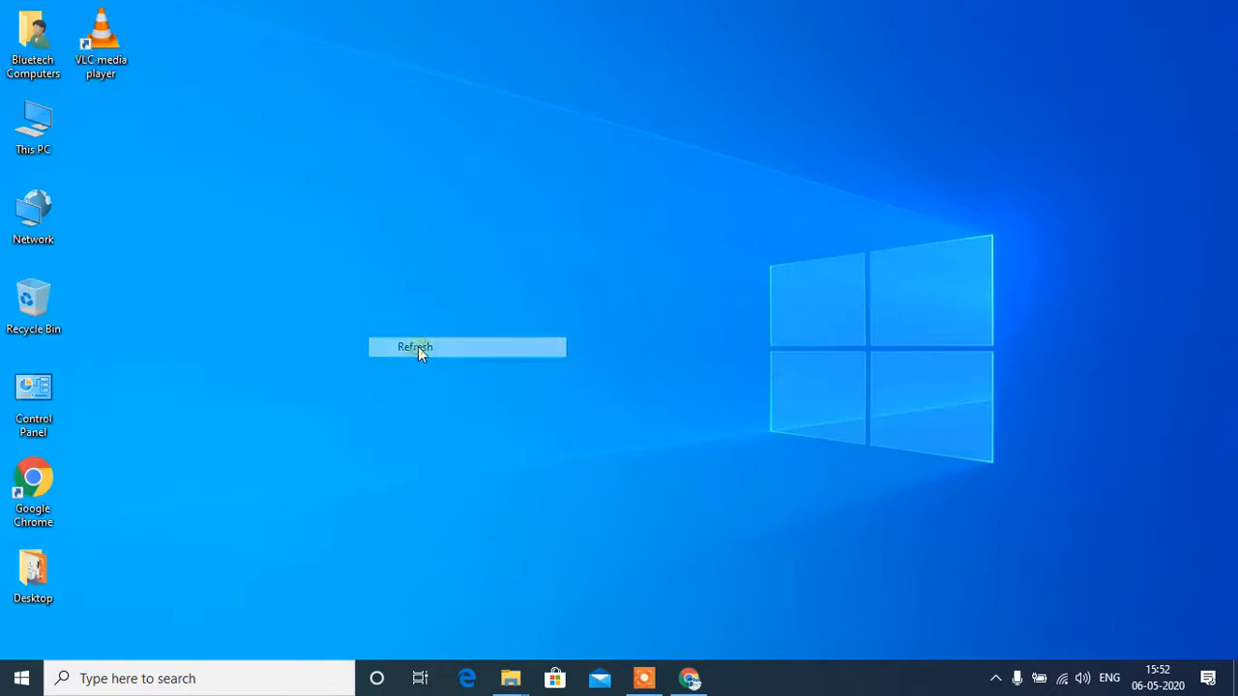
Refresh the desktop and search the taskbar for 'sa' to find SafariSetup.exe.
click(414, 346)
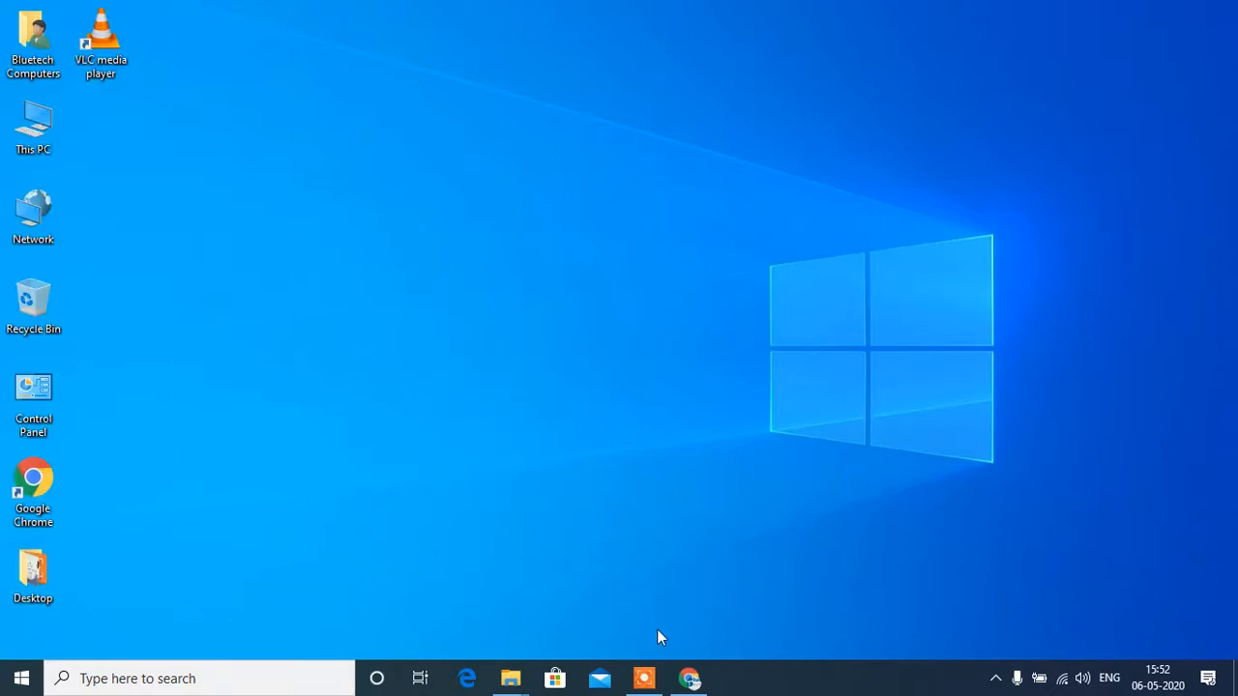
mouse_move(66, 660)
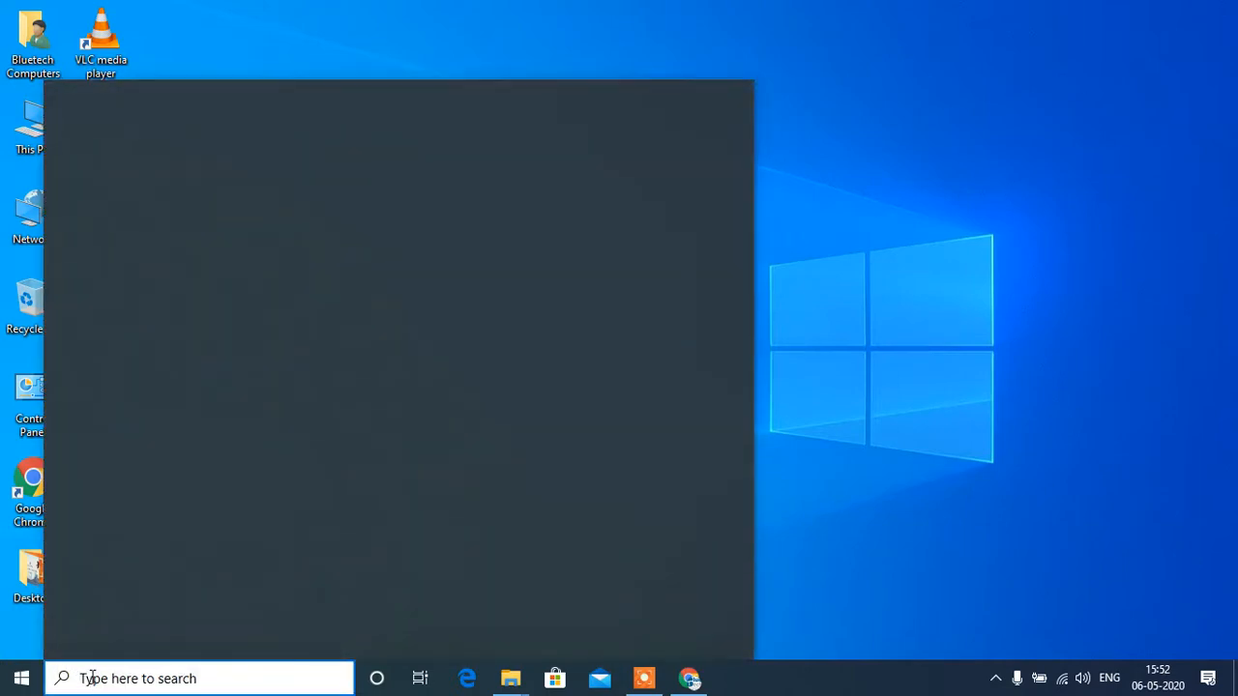
text(safa)
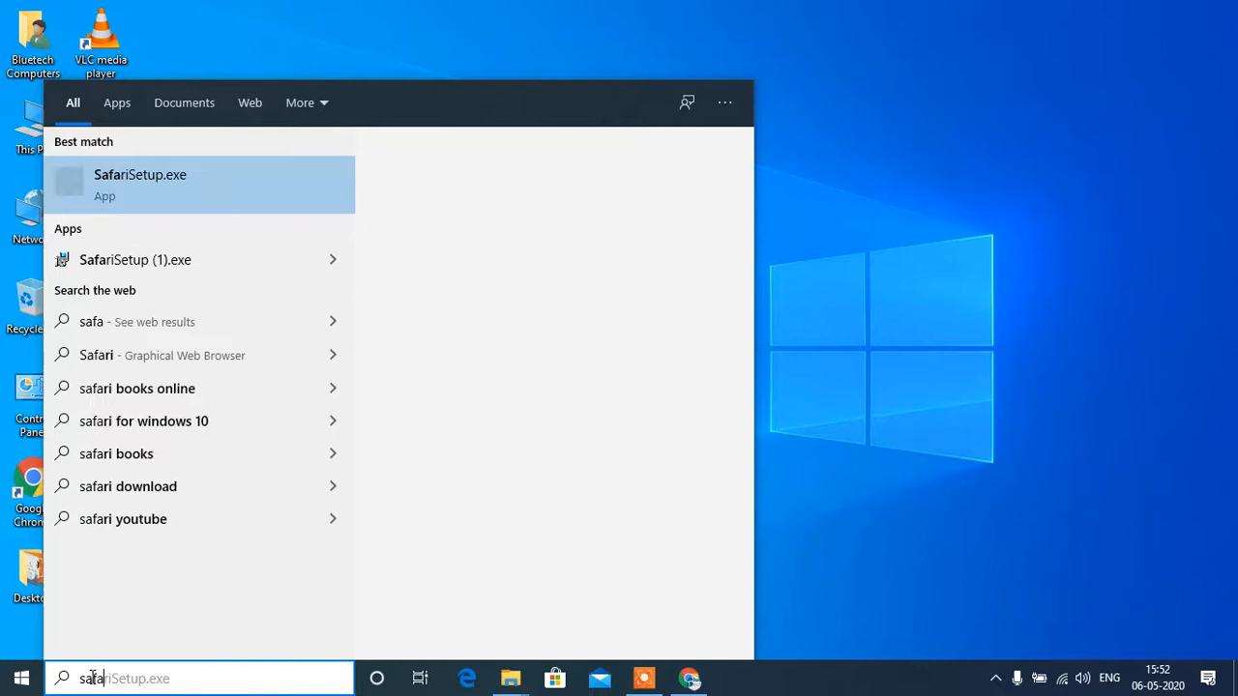
mouse_move(190, 289)
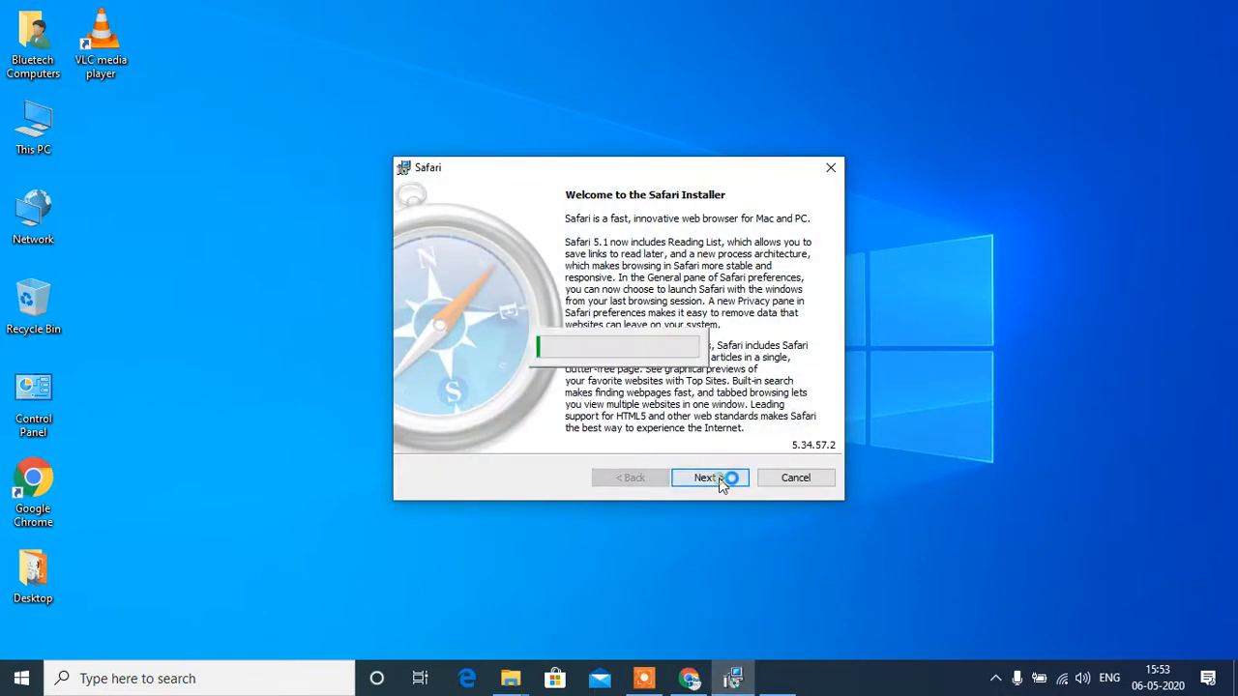
Advance past the installer welcome, accept the licence, and start installing Safari.
click(708, 476)
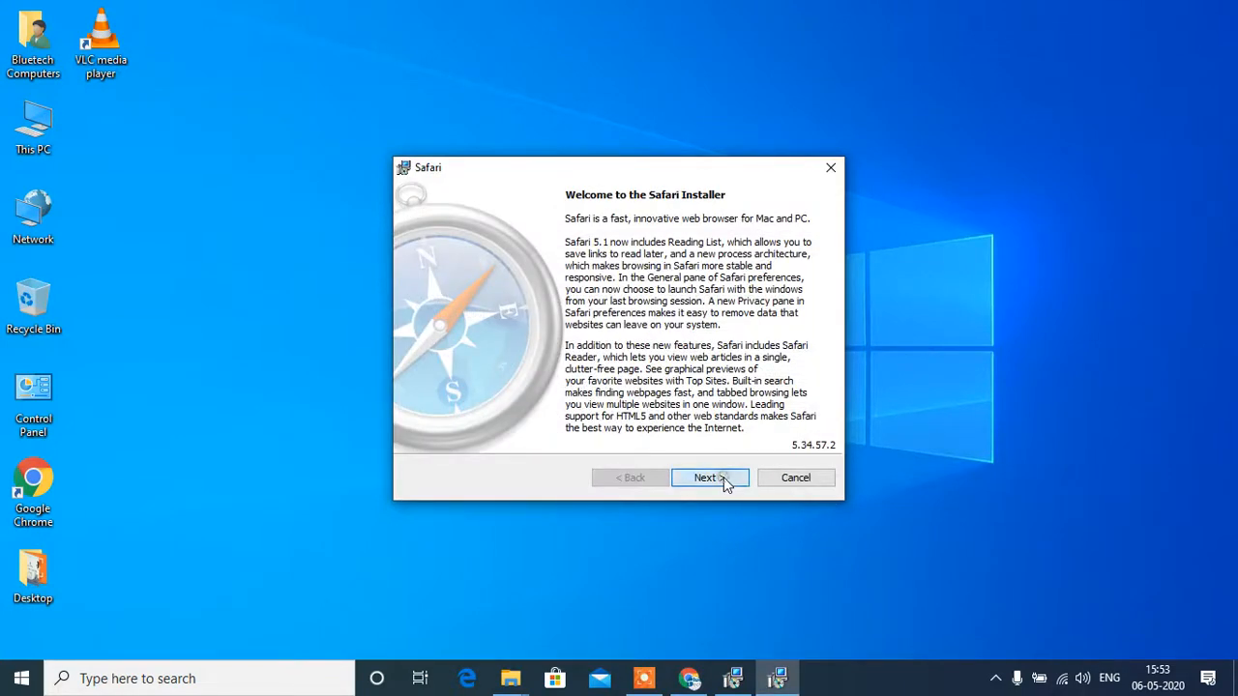
click(710, 477)
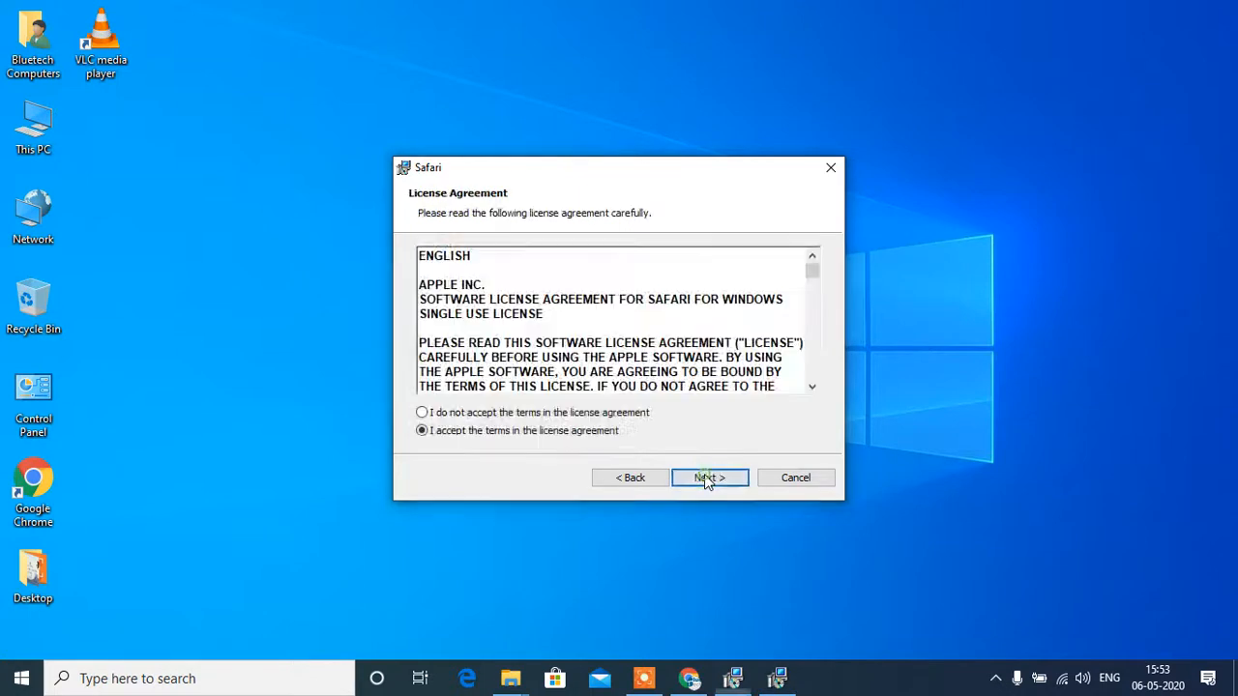
click(710, 476)
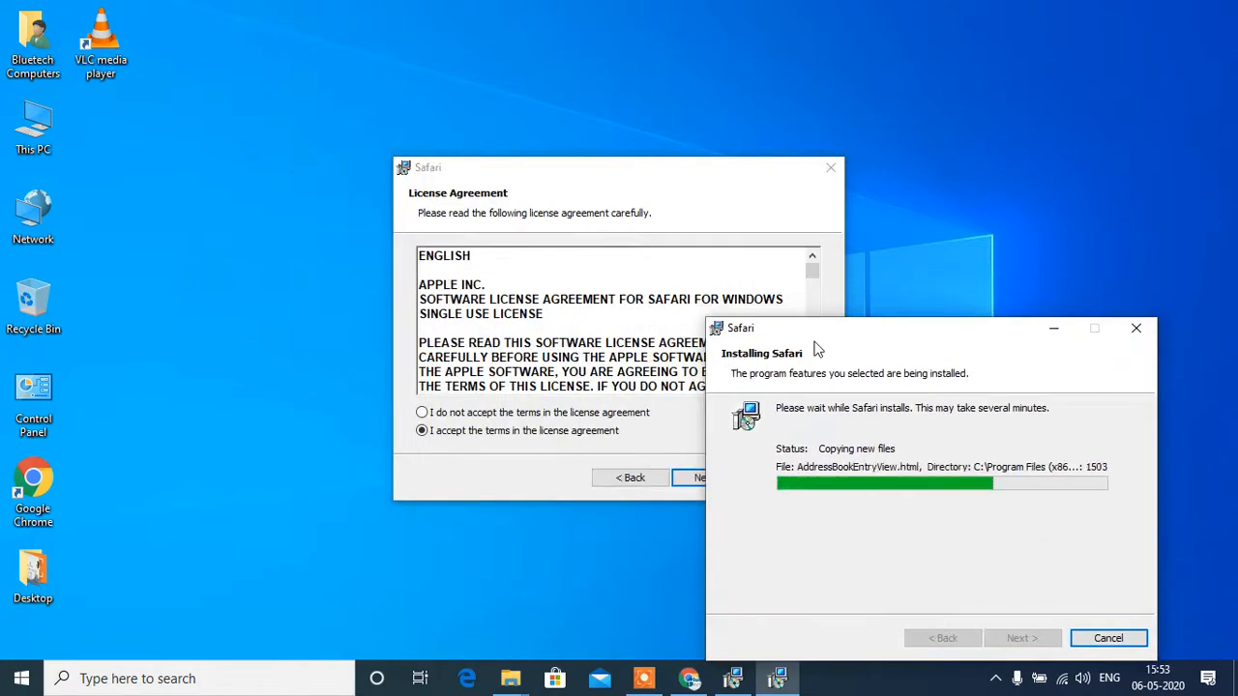
Cancel the duplicate installer, then finish installation with 'Open Safari' checked.
click(1107, 637)
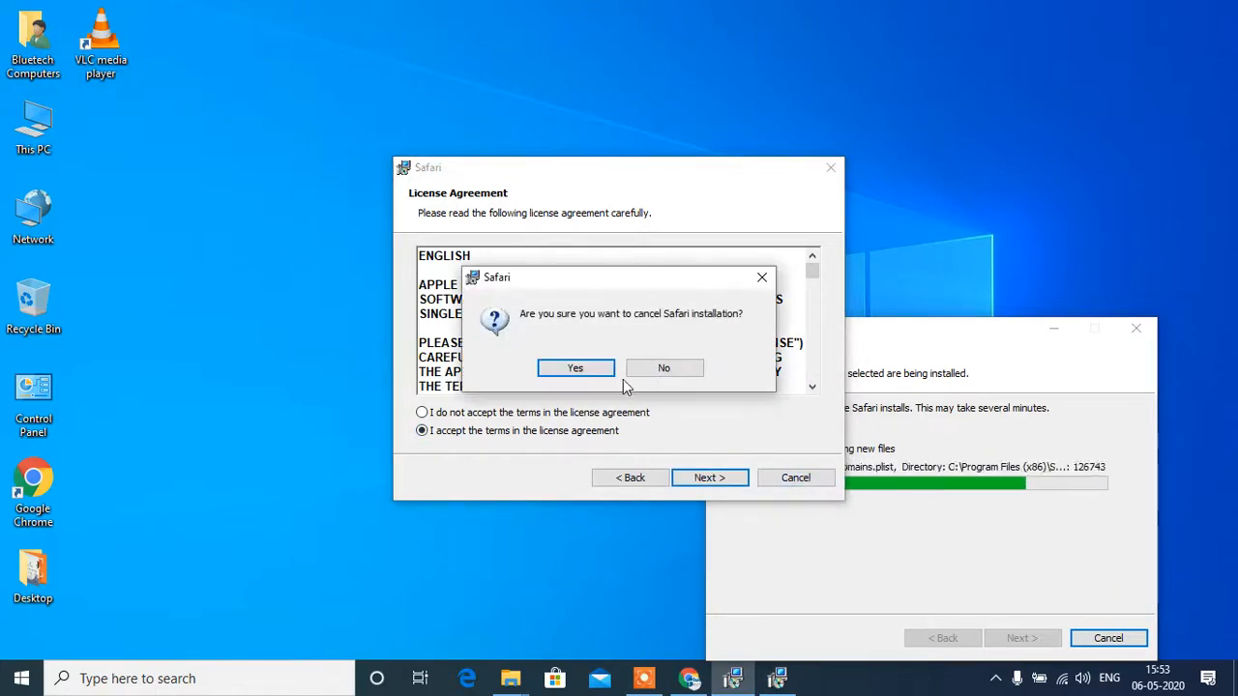
click(574, 368)
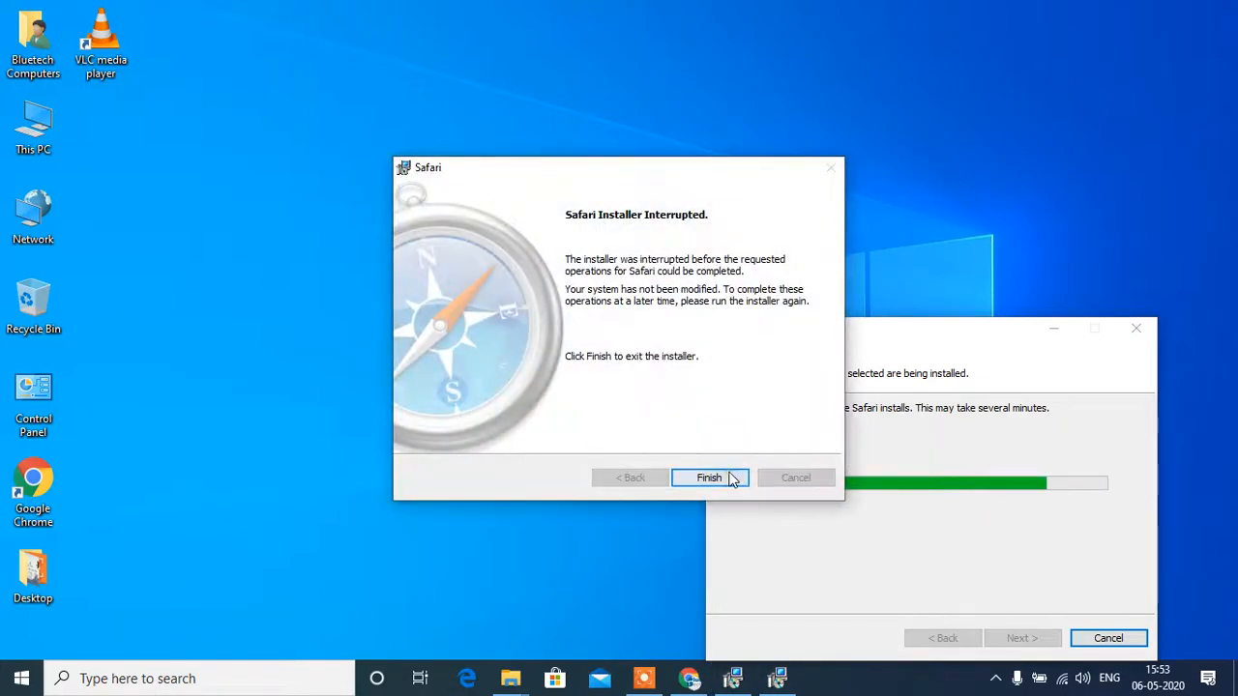
click(707, 477)
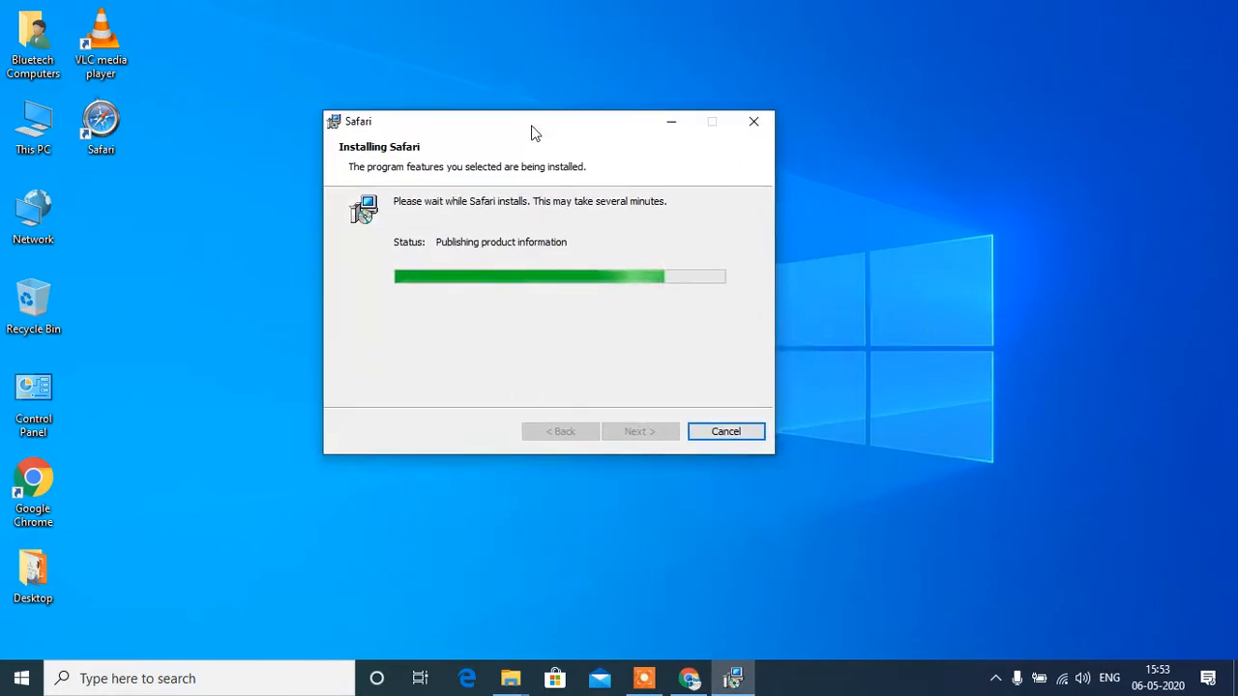
mouse_move(648, 365)
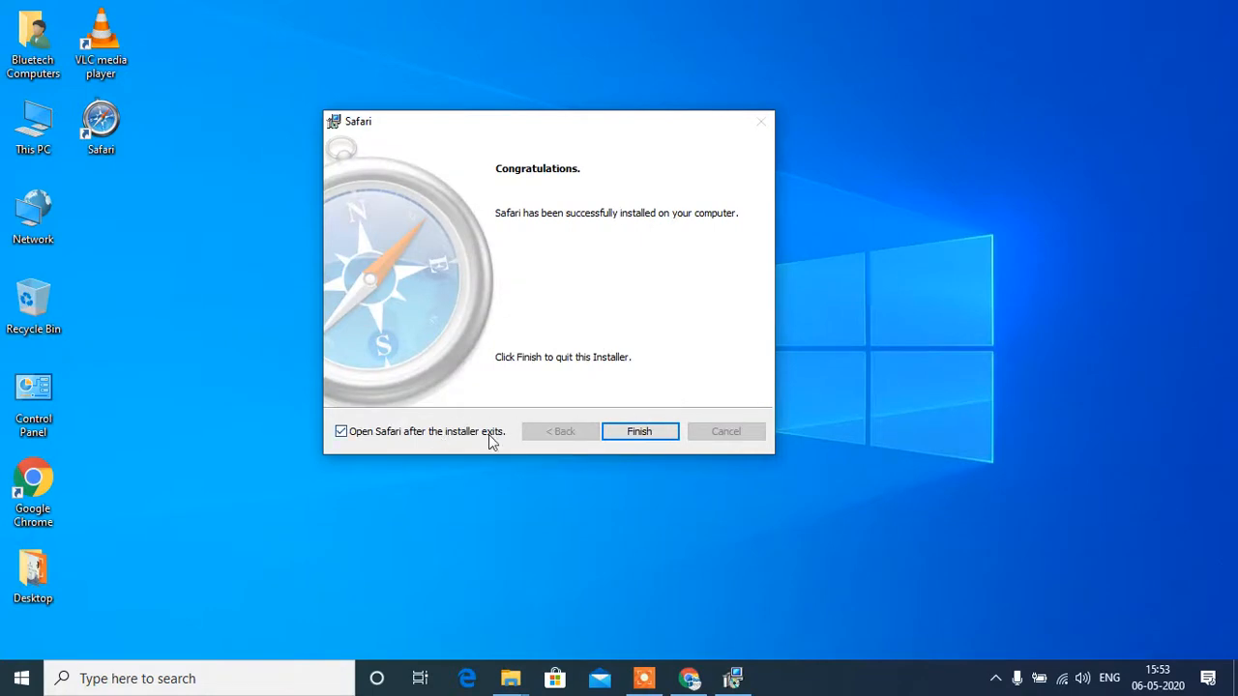
click(638, 431)
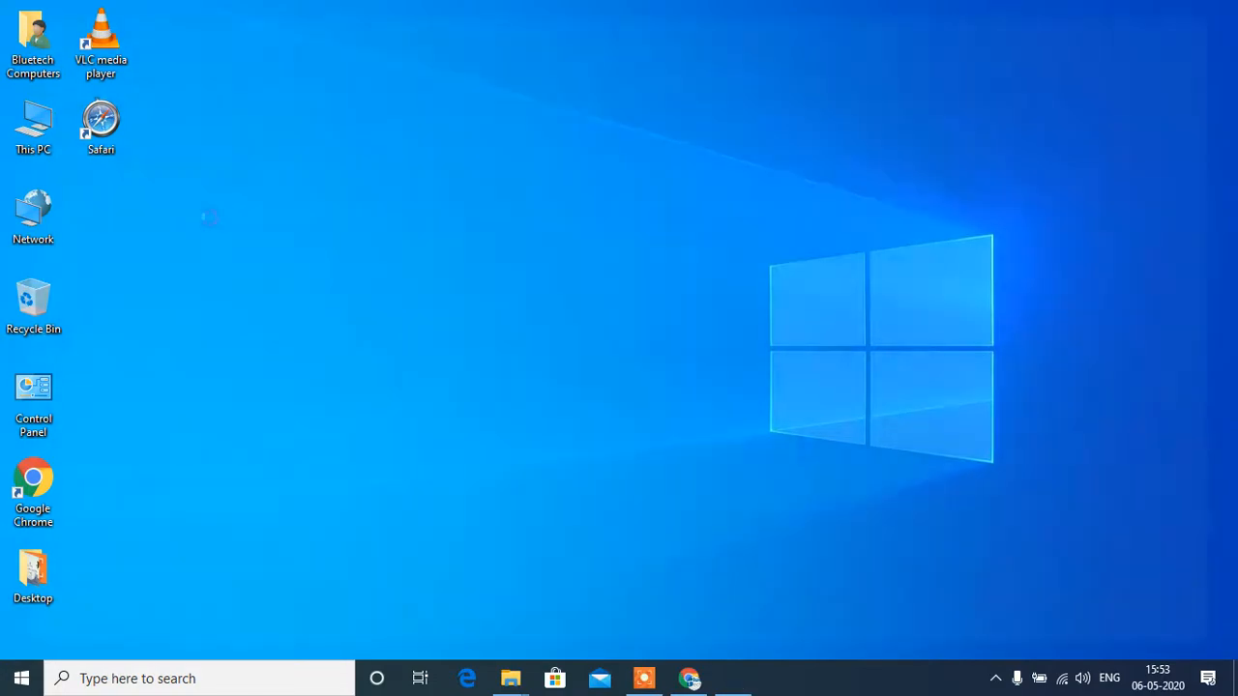
Load the google.com homepage in Safari, then close it and return to Chrome.
click(101, 126)
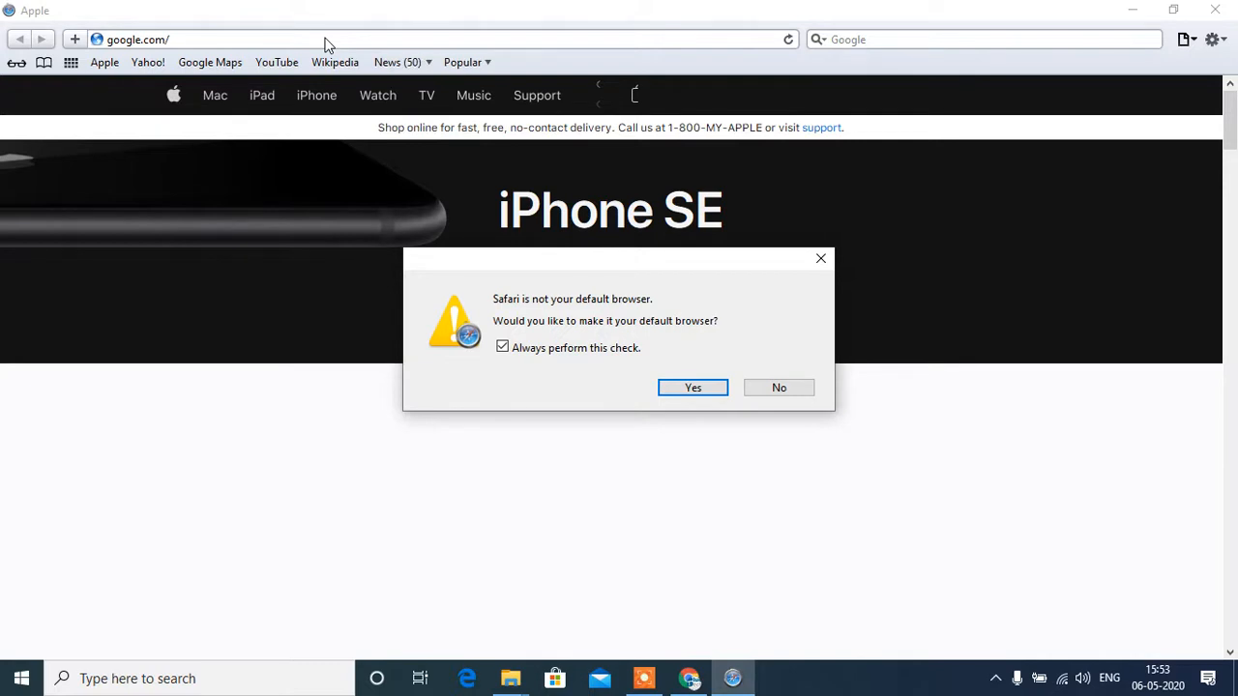
click(778, 386)
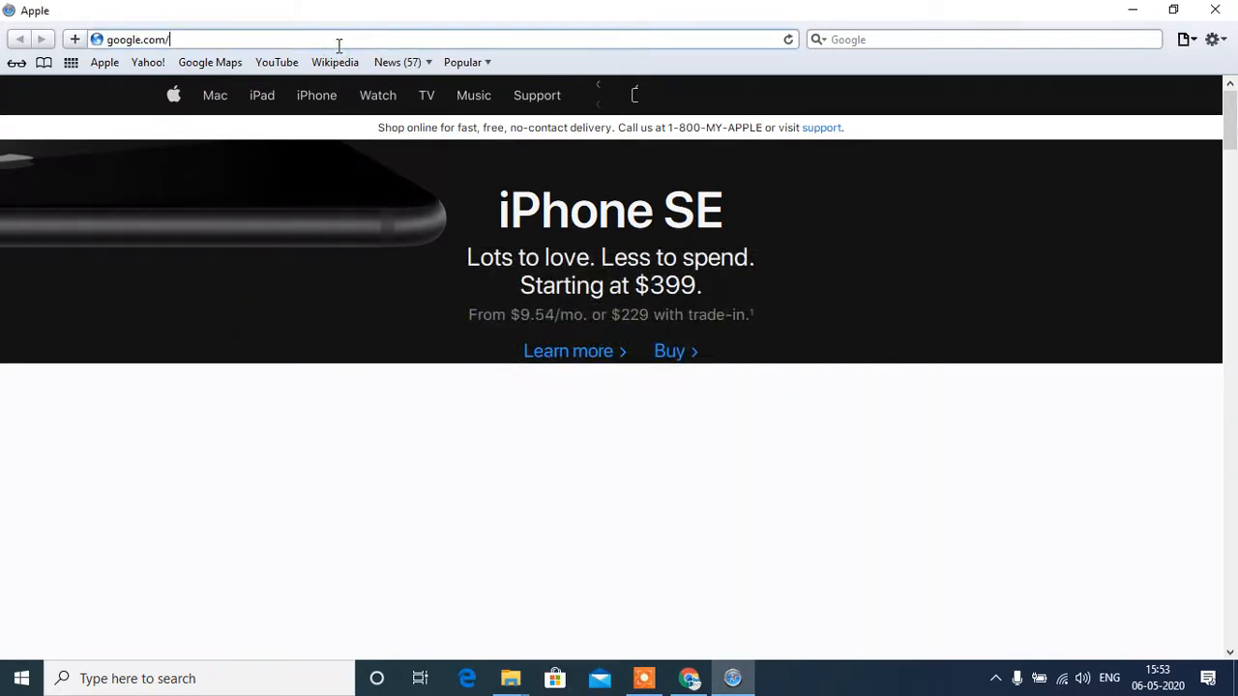
key(Backspace)
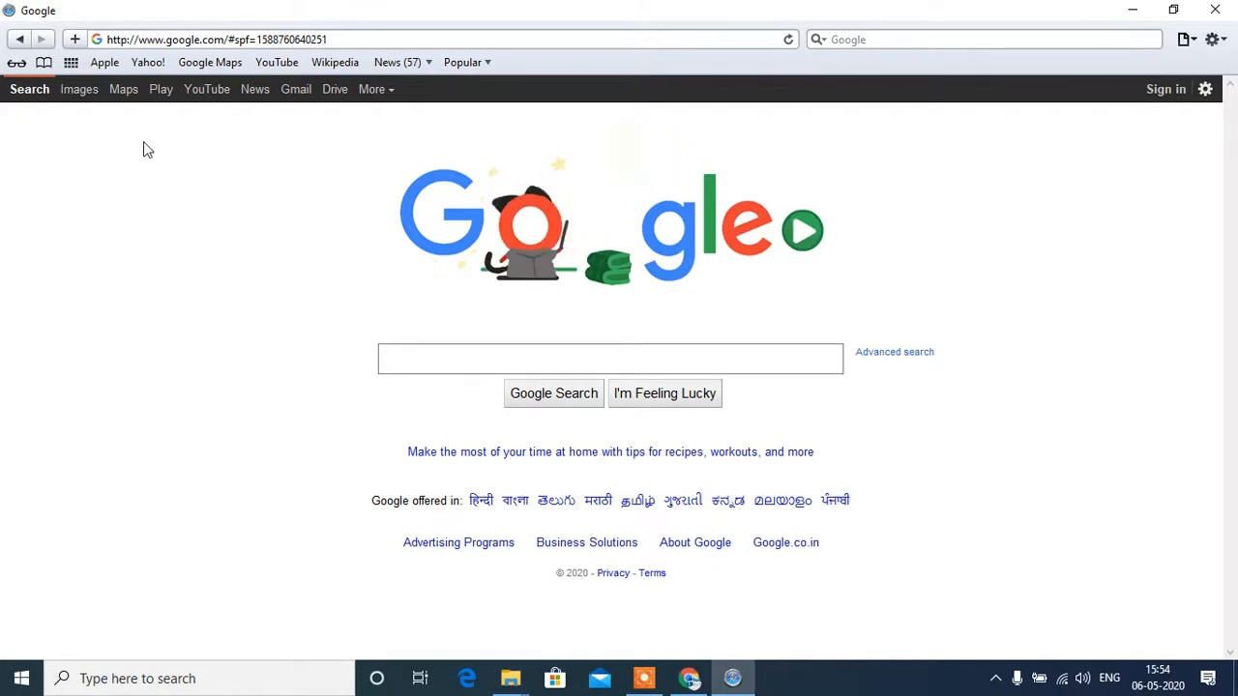
mouse_move(501, 346)
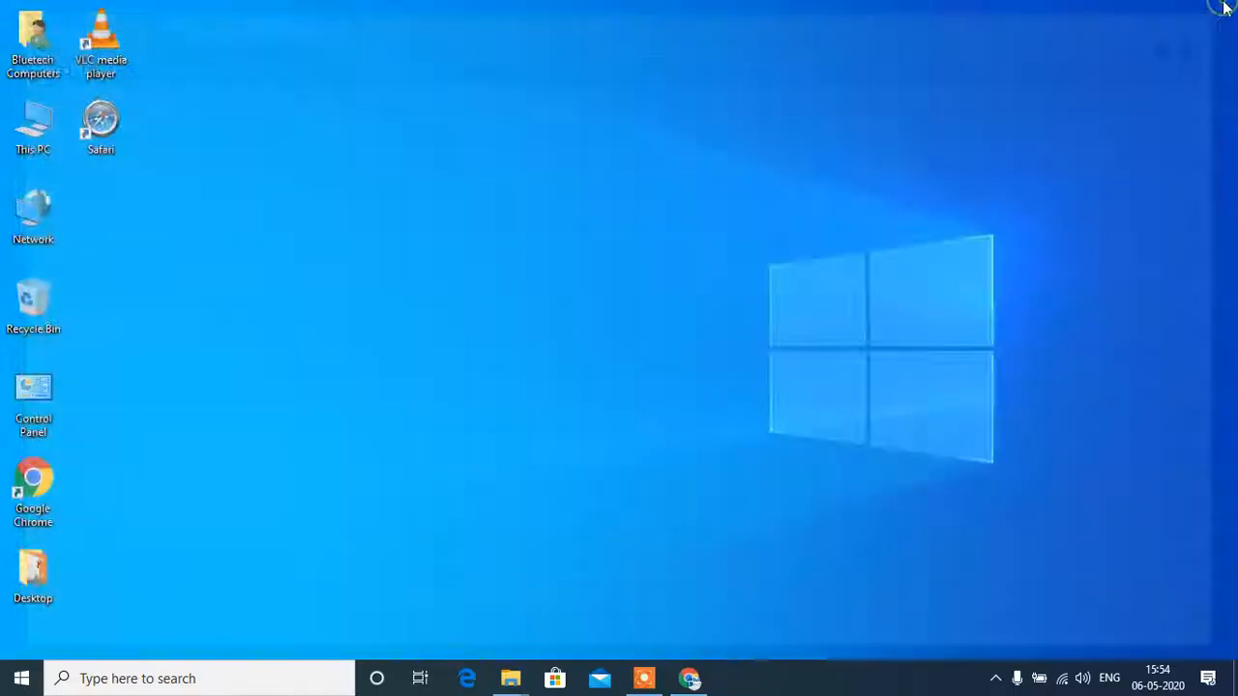
click(688, 677)
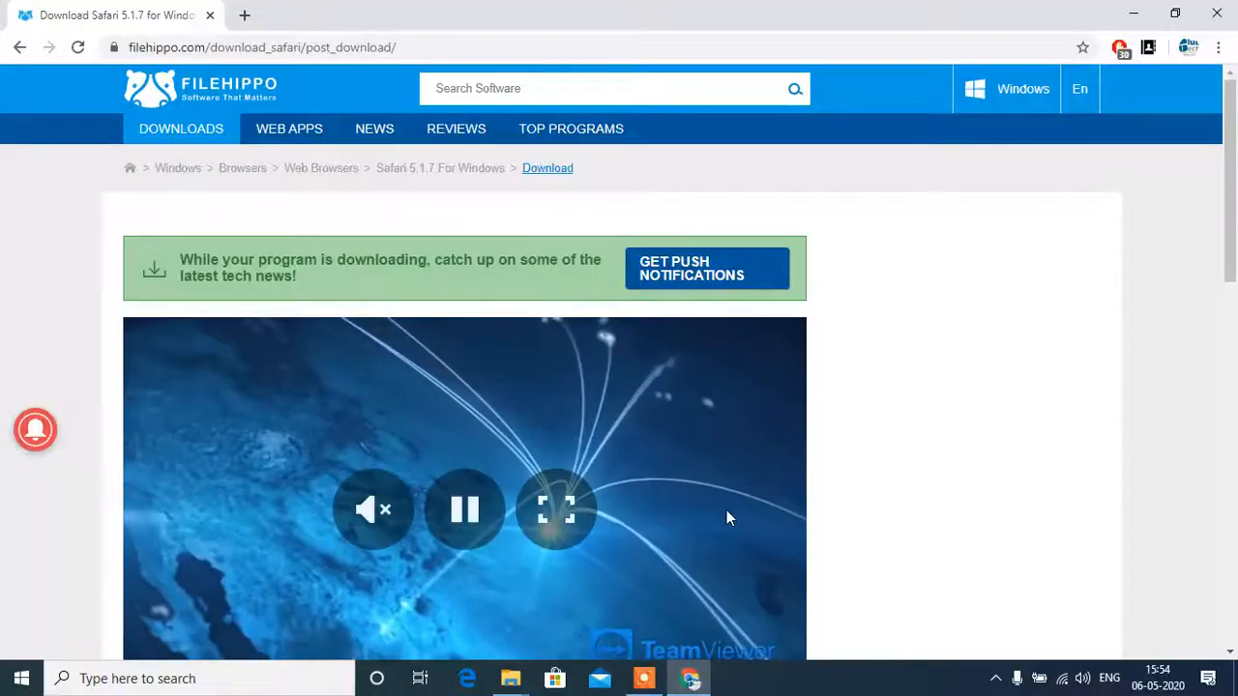